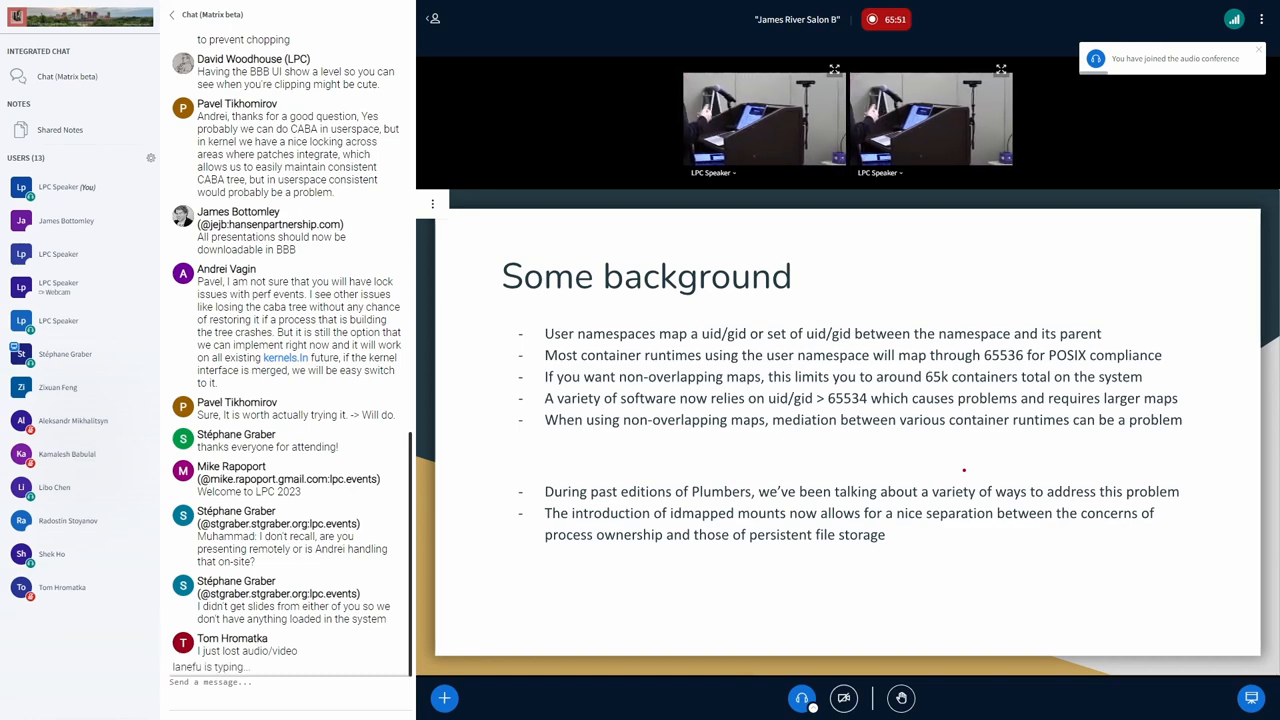
Recall and run the unshare command to enter new user, mount, network and pid namespaces as root
scroll("down", 3)
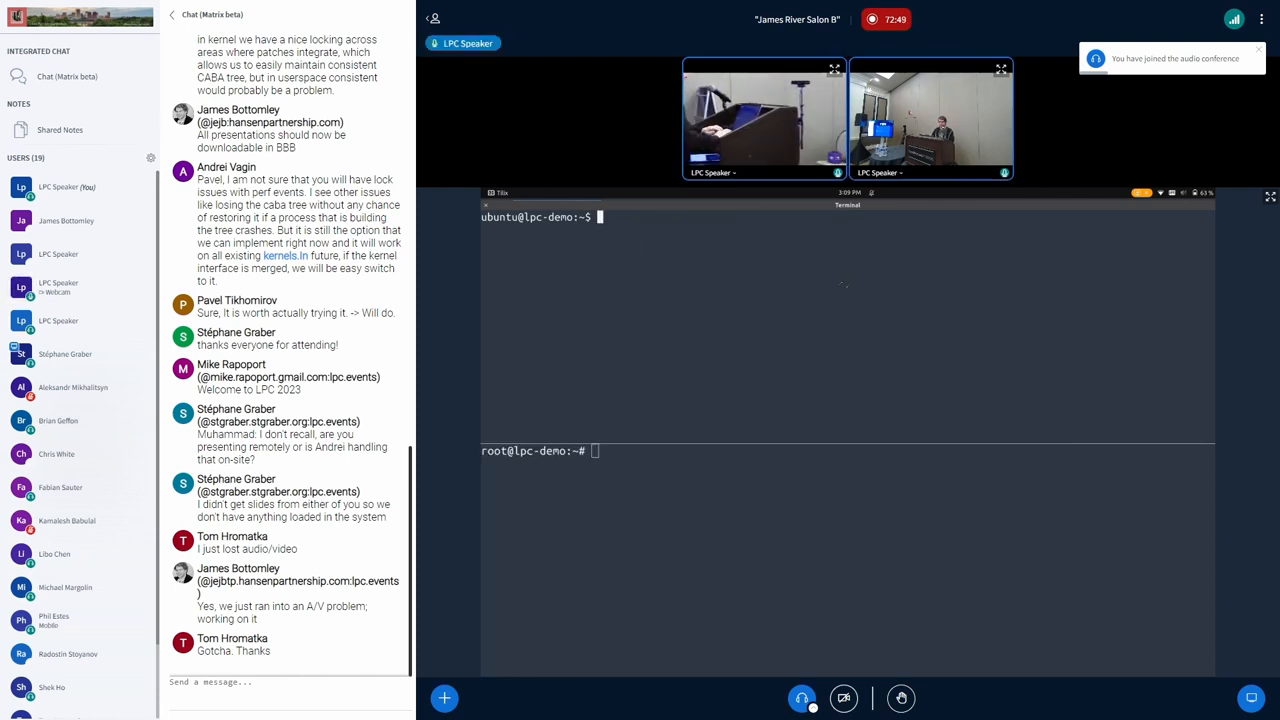
key("ctrl+r")
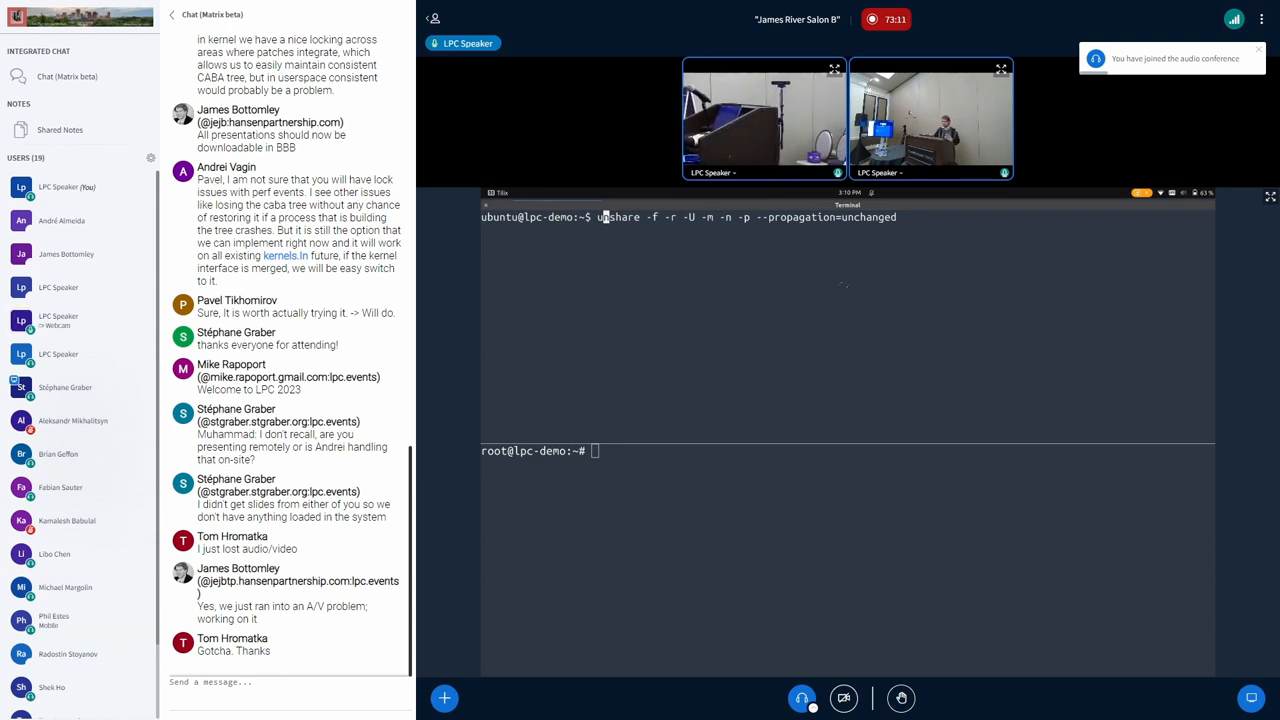
key("Return")
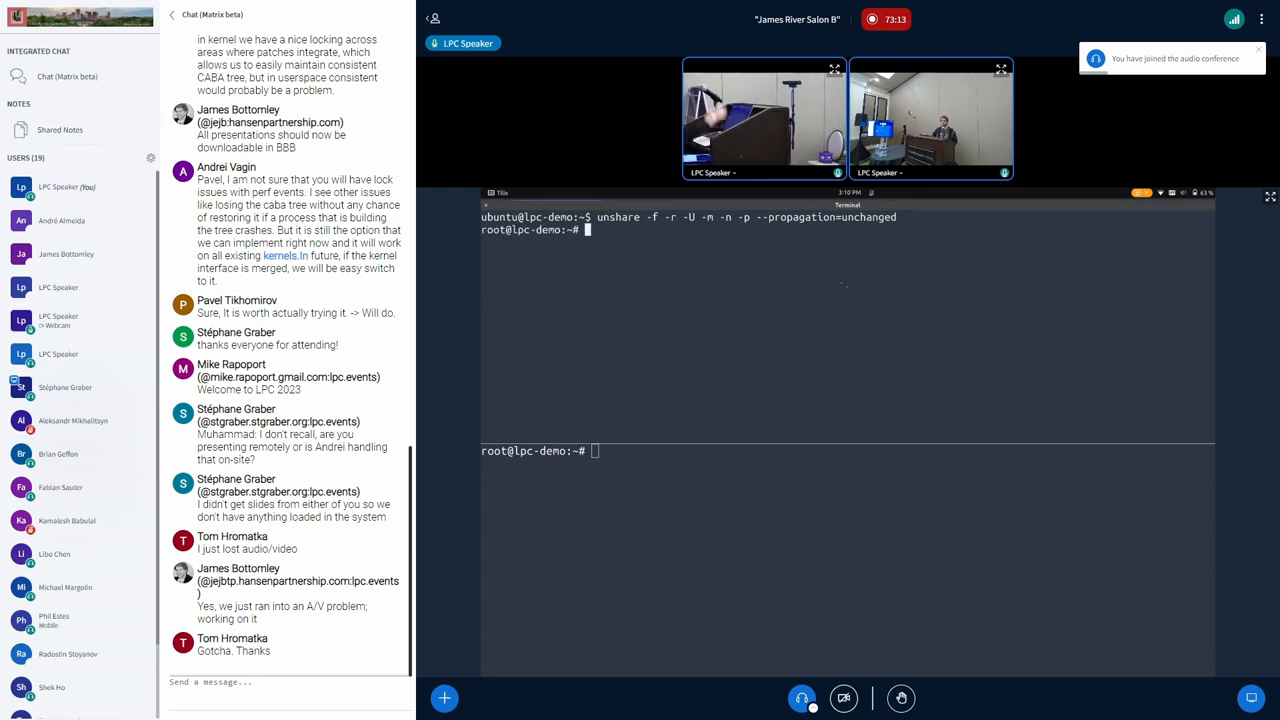
Check the namespace ids with id and inspect /proc/self uid/gid maps showing 0 mapped to 1000
type("id -u")
type("id -g")
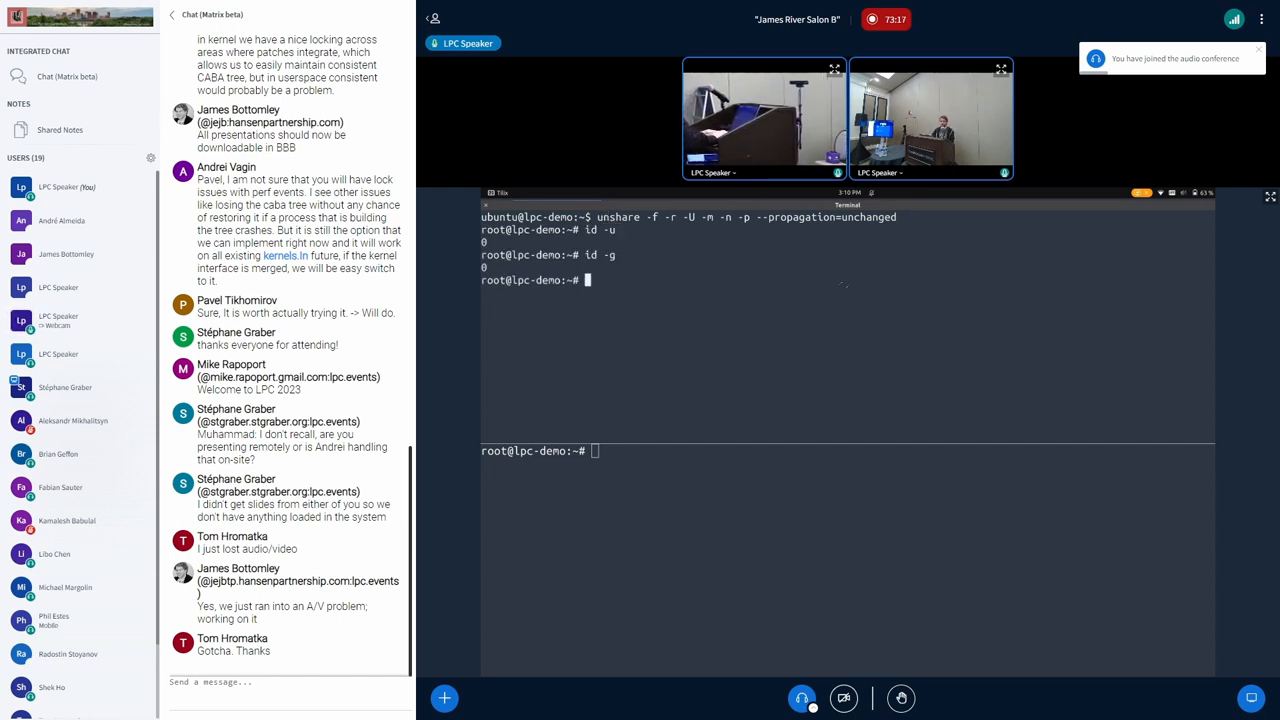
type("cat /proc/self/uid_map")
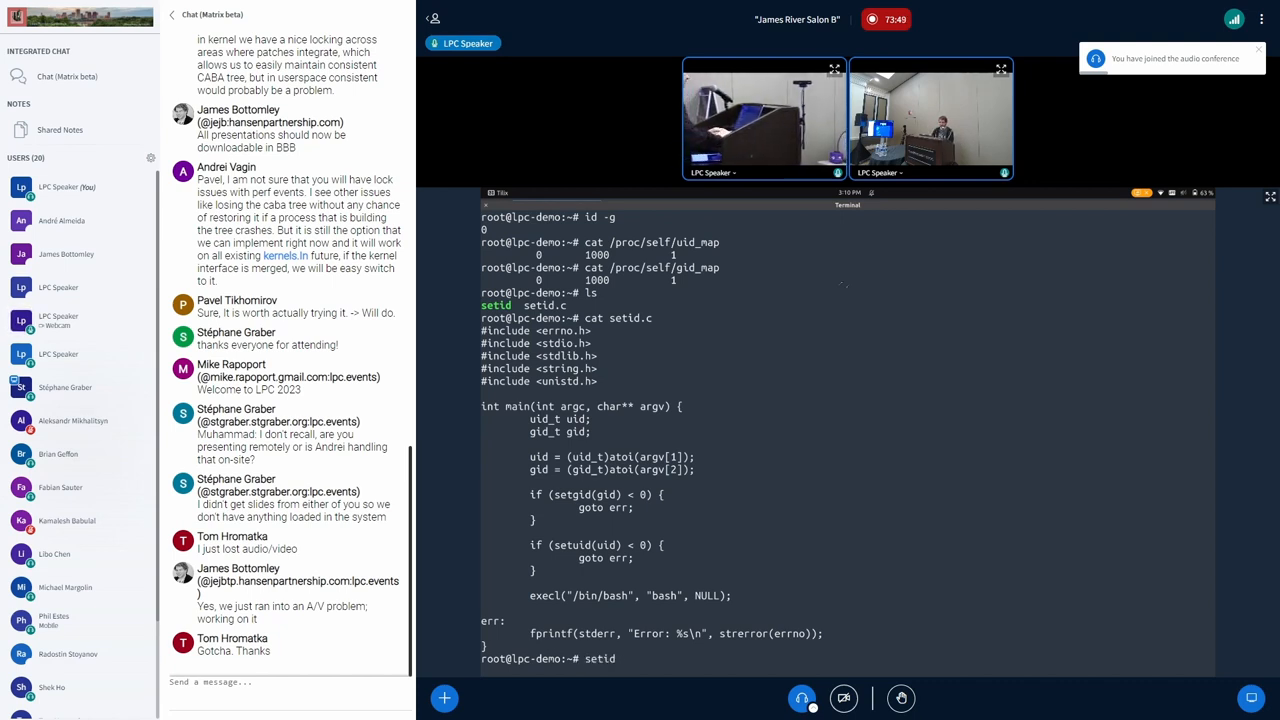
Enter the arguments 1234 1234 for the setid command after the setid.c listing
type("1234 1234")
type("echo yes > /proc/self/isolated_uns")
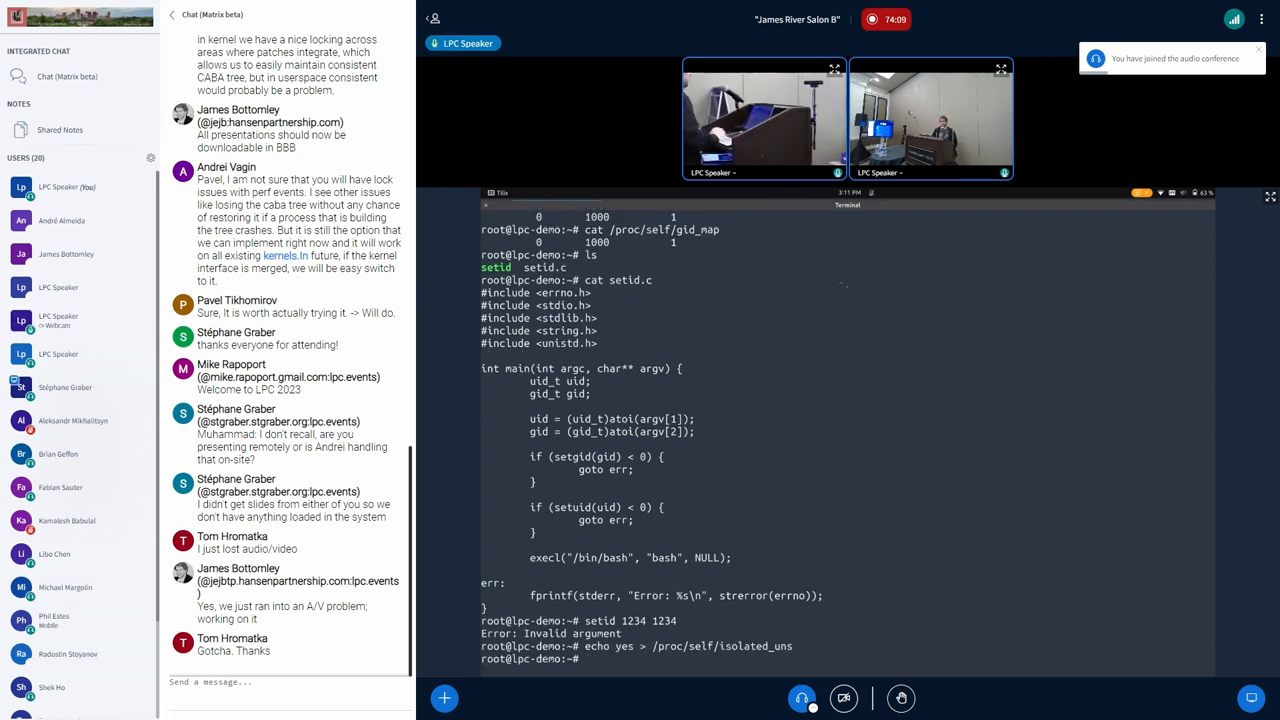
Cat the uid/gid maps, rerun setid 1234 1234 successfully and confirm id -u reports 1234
type("cat /proc/self/uid_map")
type("cat /proc/self/gid_map")
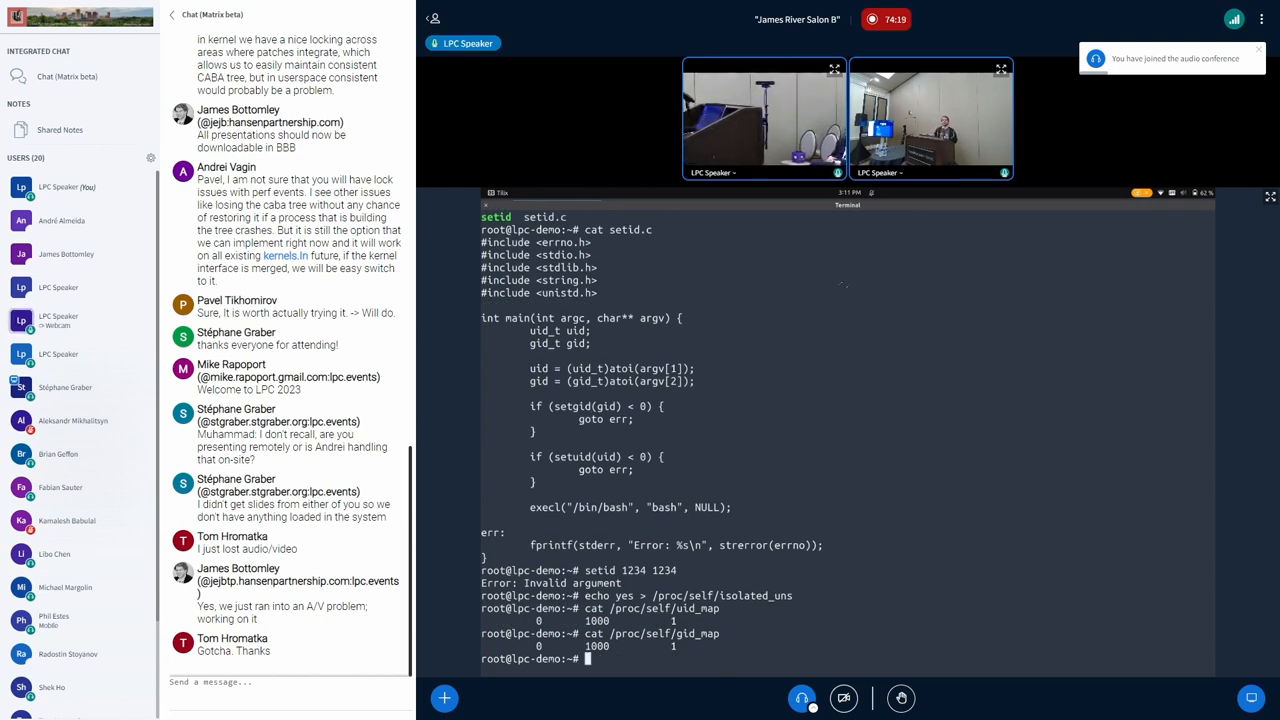
type("setid 1234 1234")
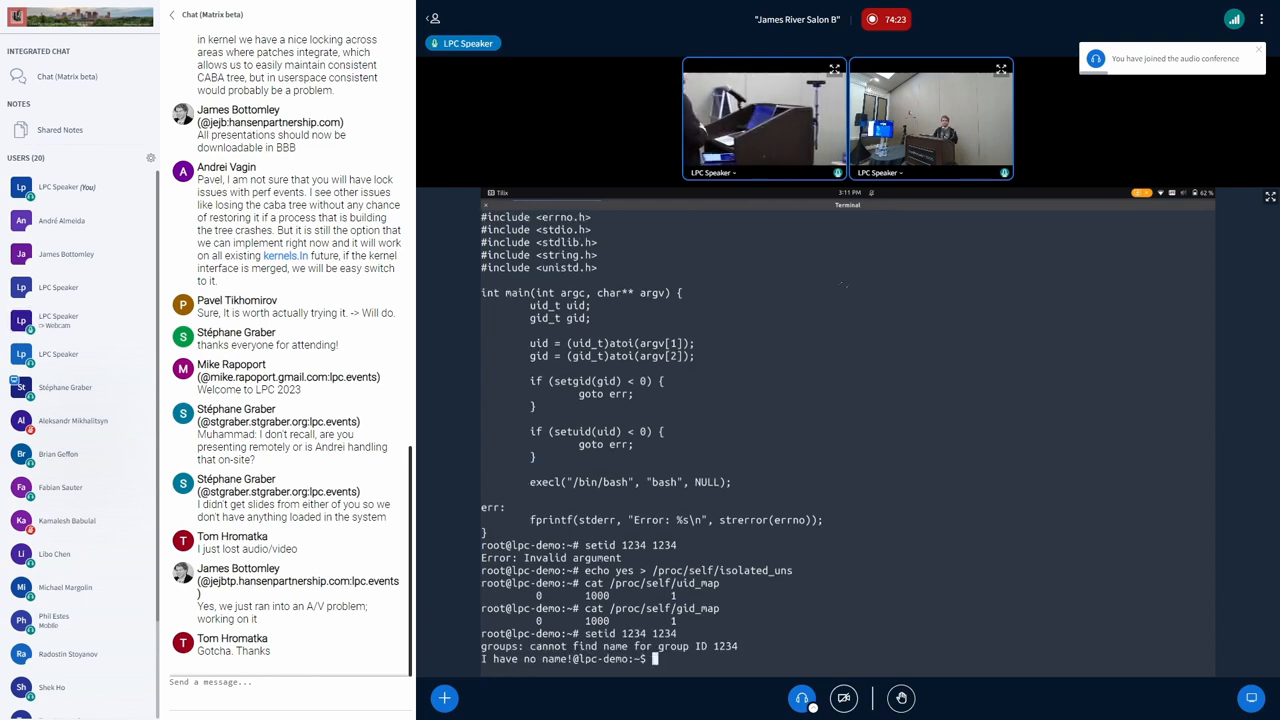
type("id -u")
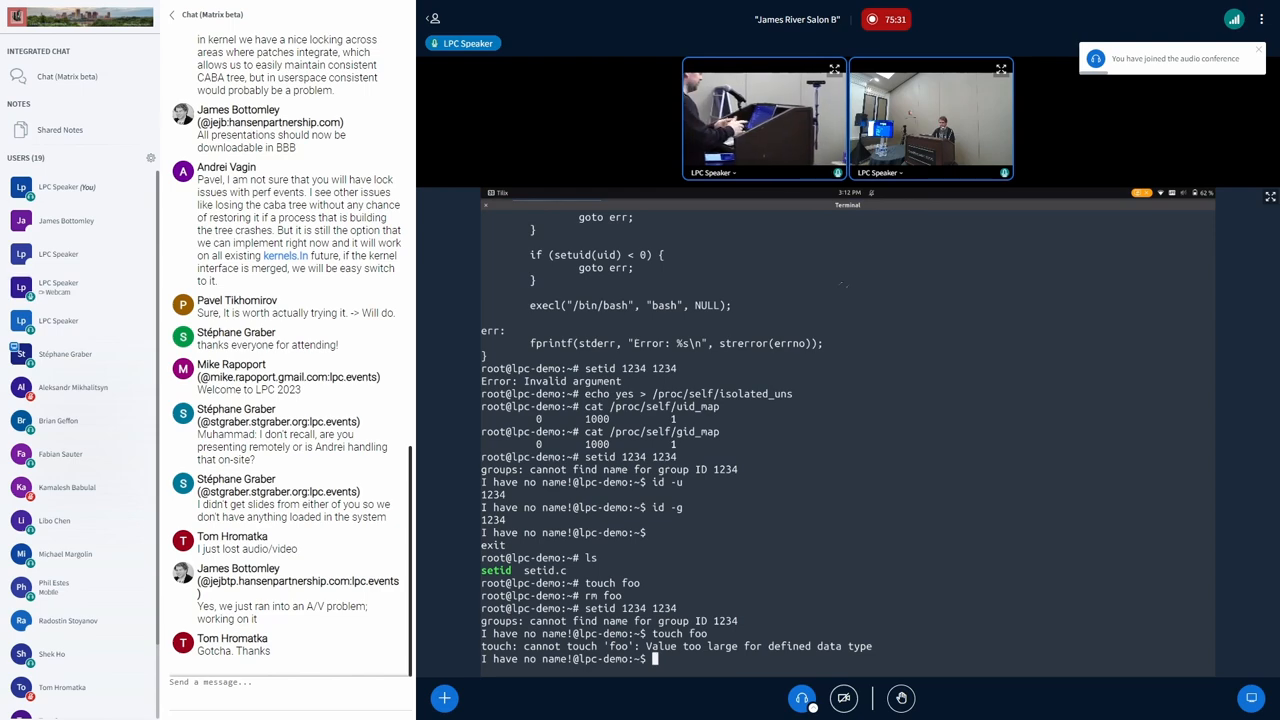
type("ps fau")
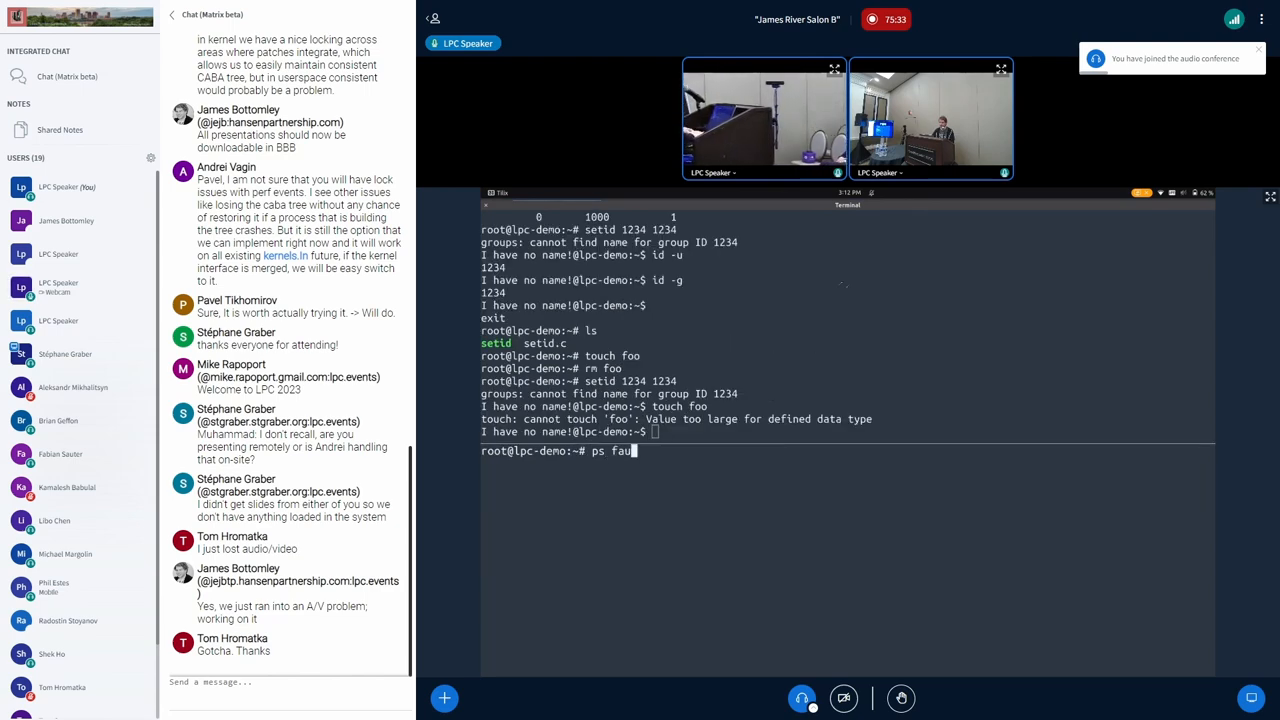
key("Return")
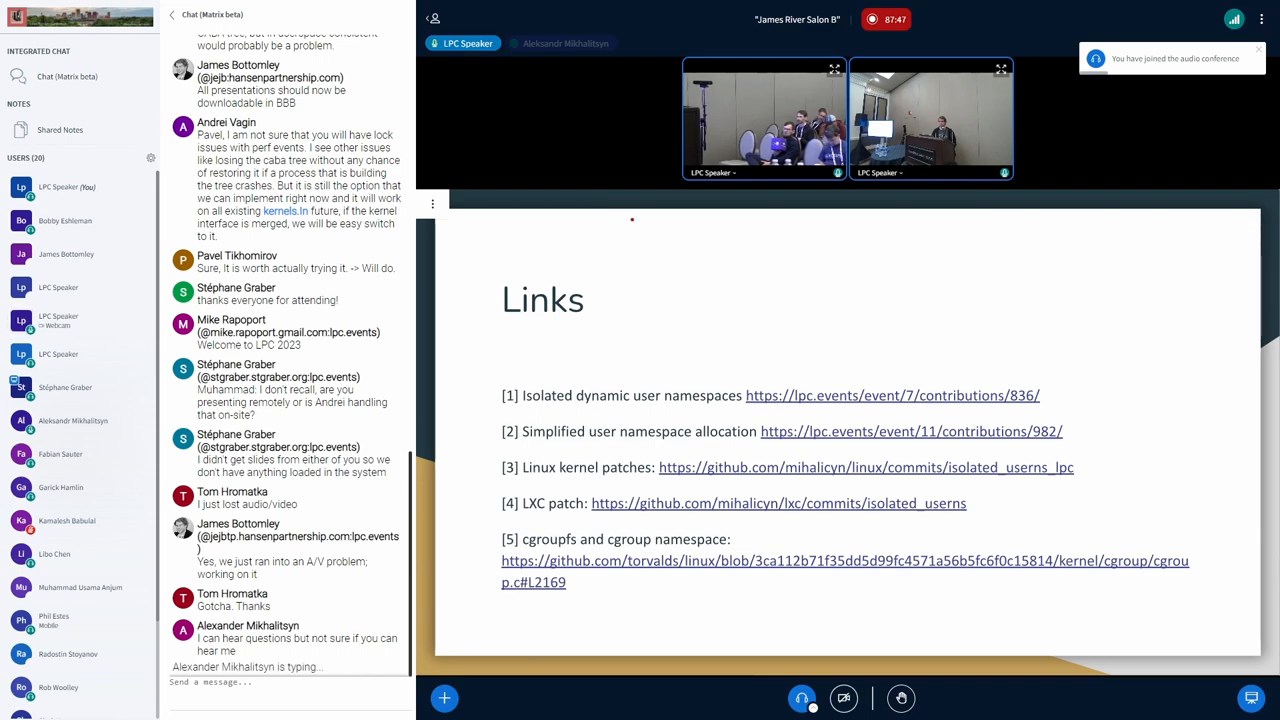
Advance the shared presentation to the final Links slide with referenced pages and patches
left_click(843, 698)
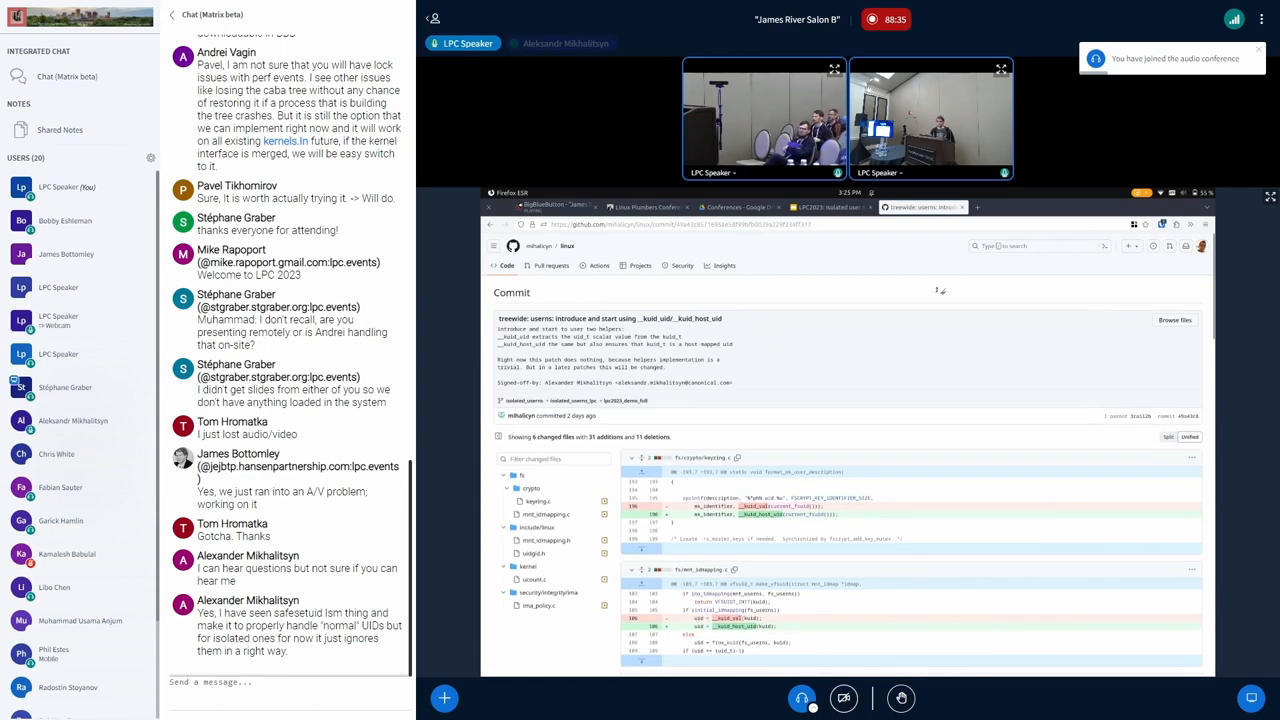
Scroll the shared GitHub commit down to the uidgid.h diff with the new kuid helpers
scroll("down", 3)
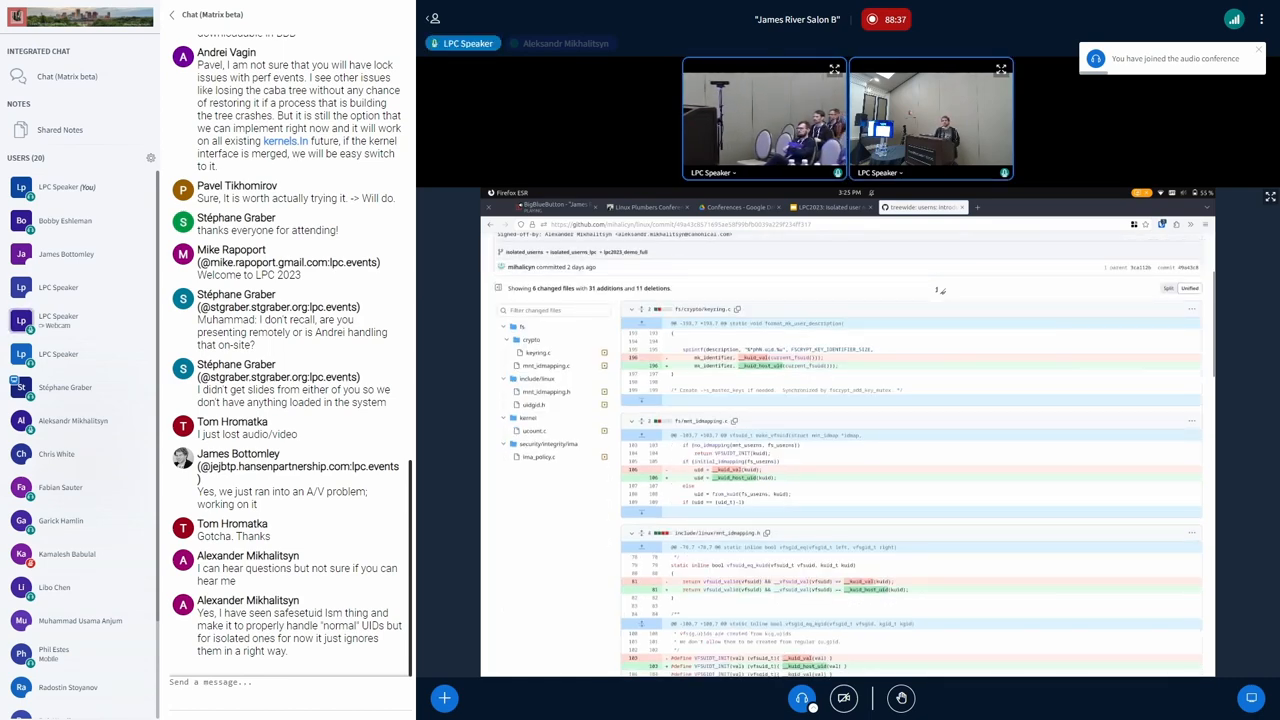
scroll("down", 3)
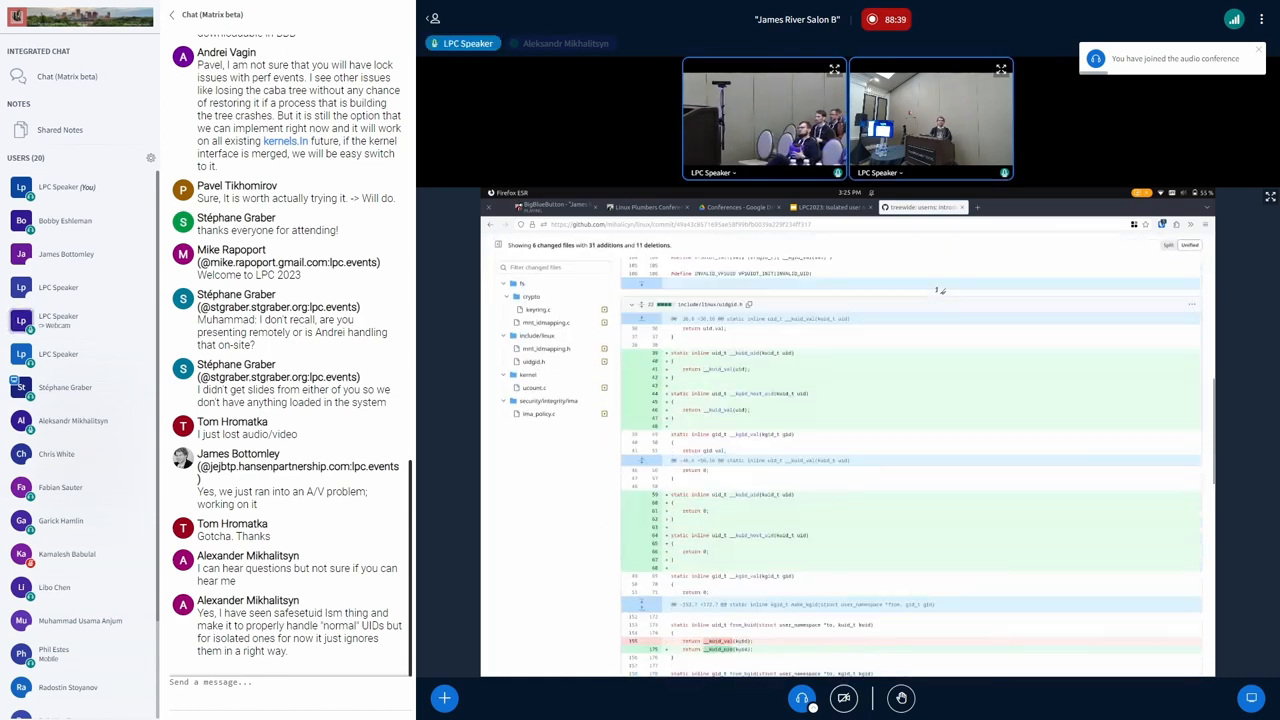